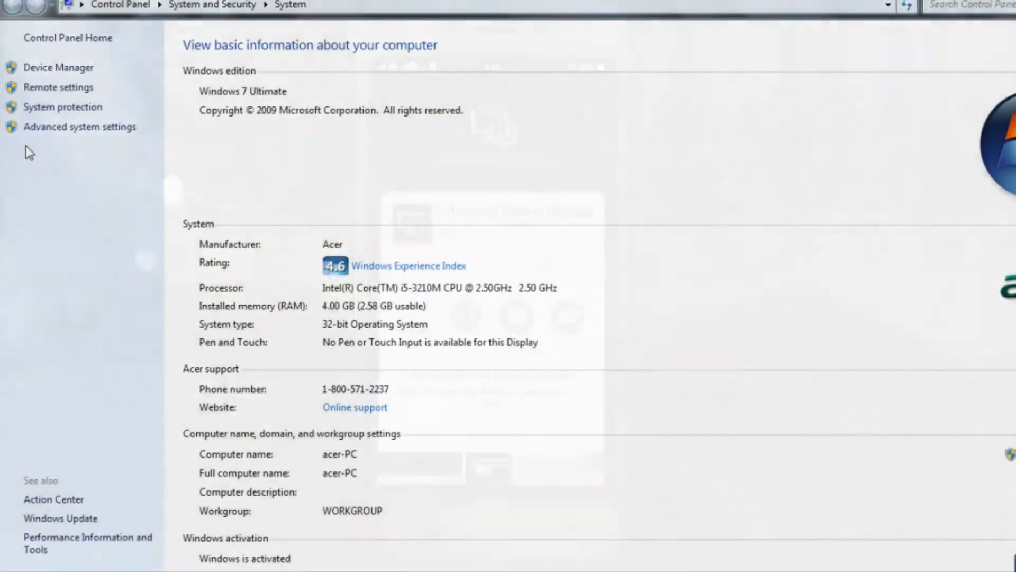
mouse_move(59, 87)
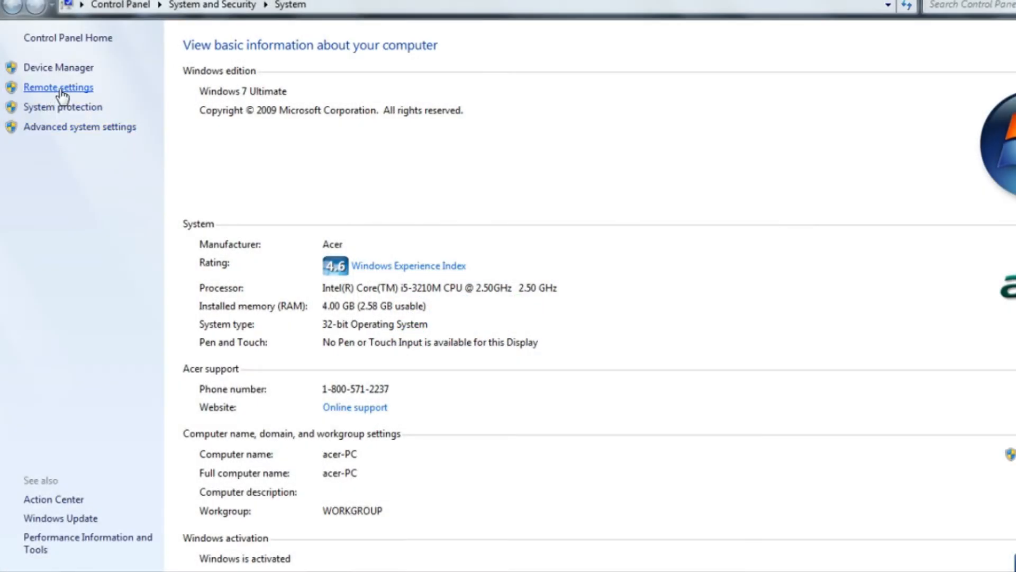
Allow connections from computers running any version of Remote Desktop and confirm with OK
click(57, 87)
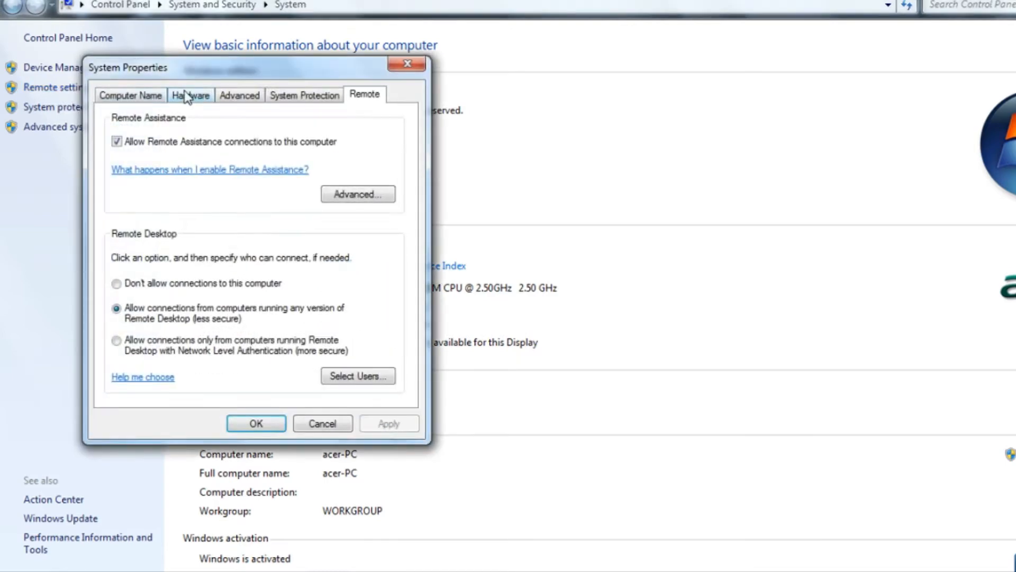
mouse_move(337, 105)
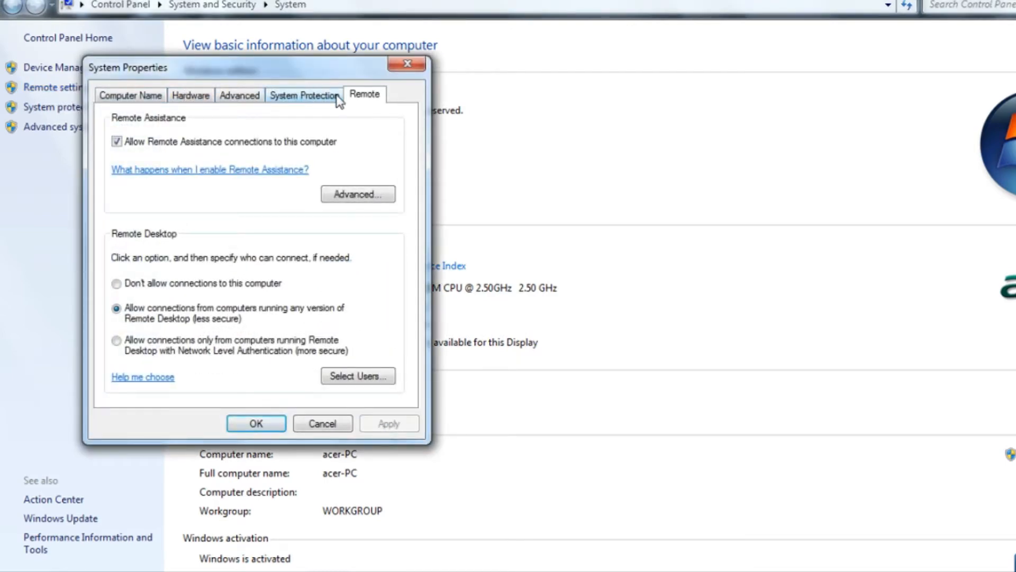
mouse_move(326, 110)
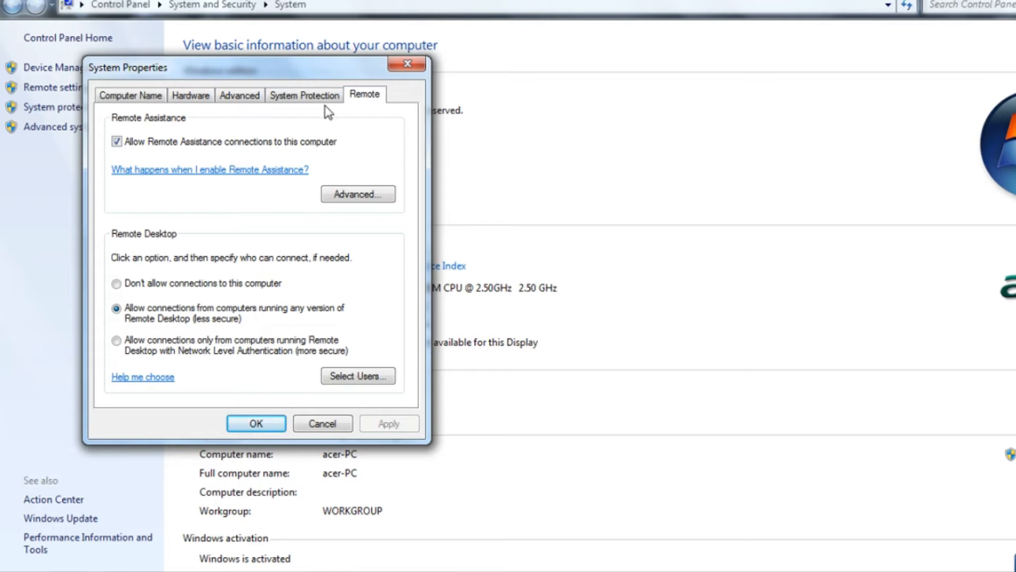
mouse_move(253, 324)
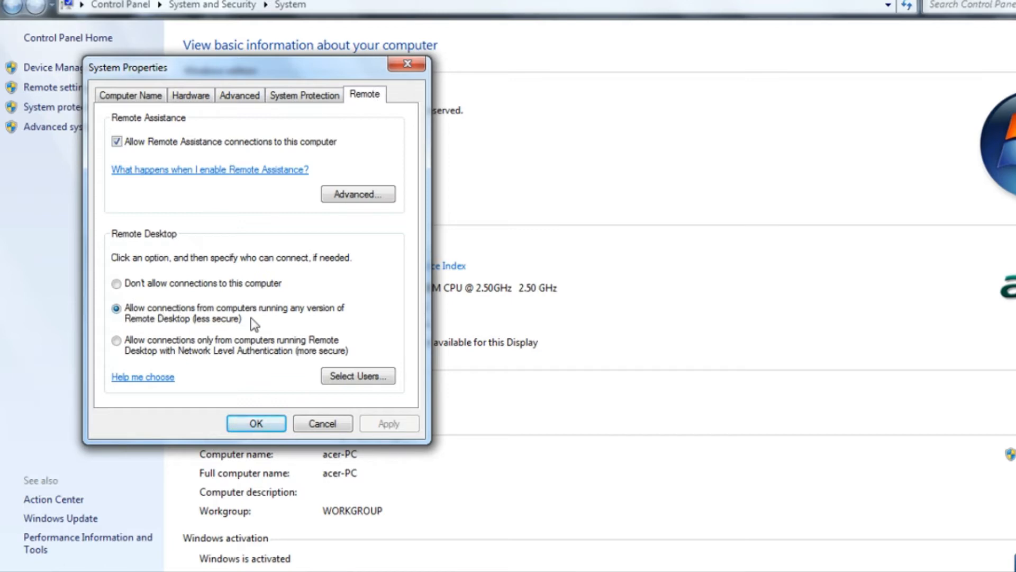
mouse_move(257, 388)
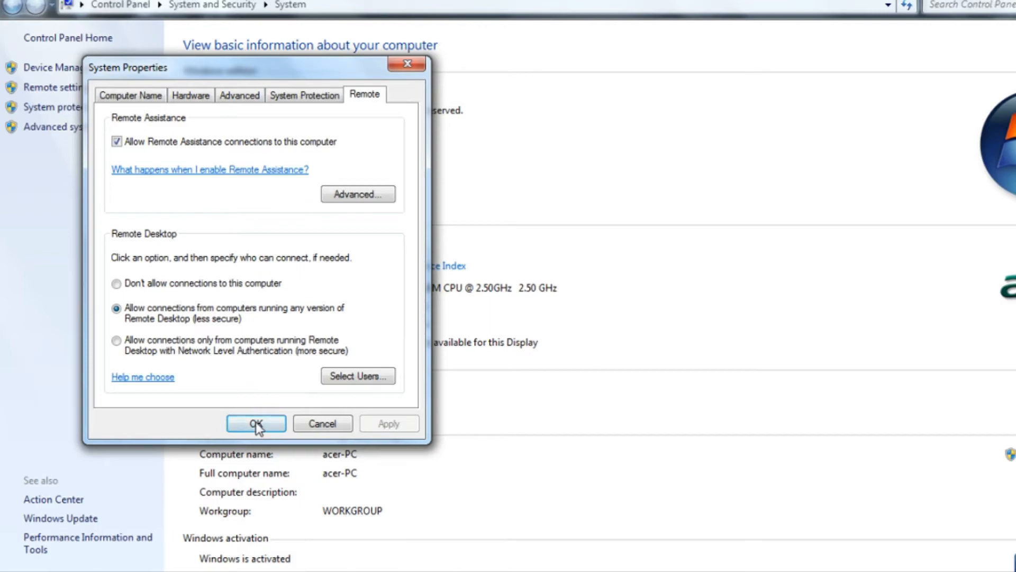
click(255, 424)
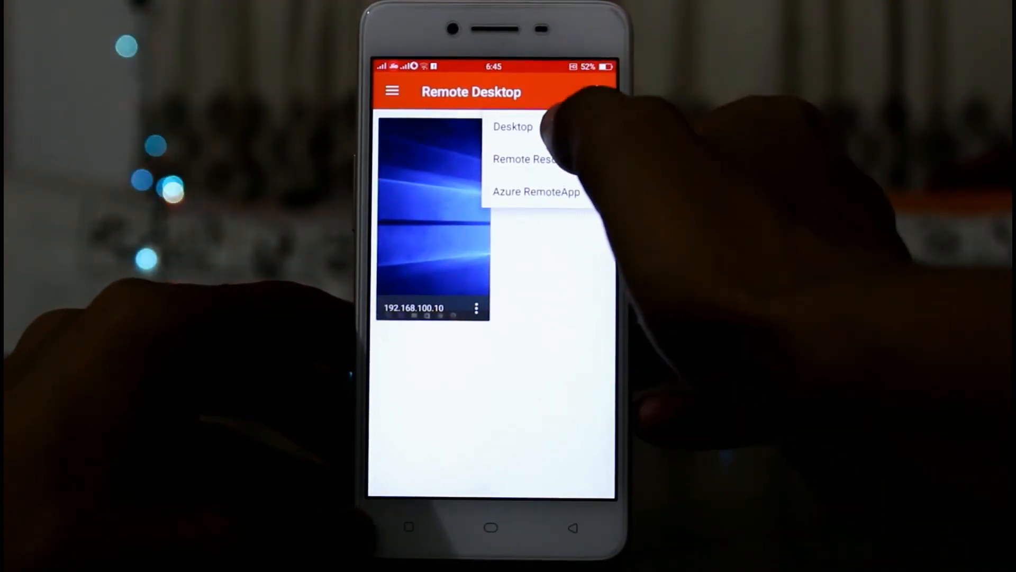
Start a new desktop connection and choose to add it manually instead of detecting
click(513, 126)
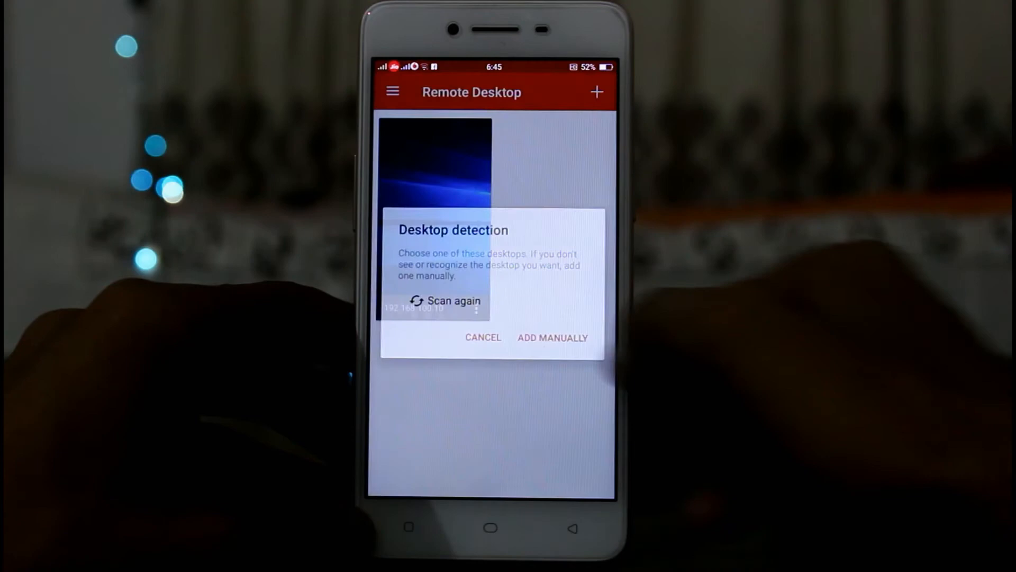
click(553, 337)
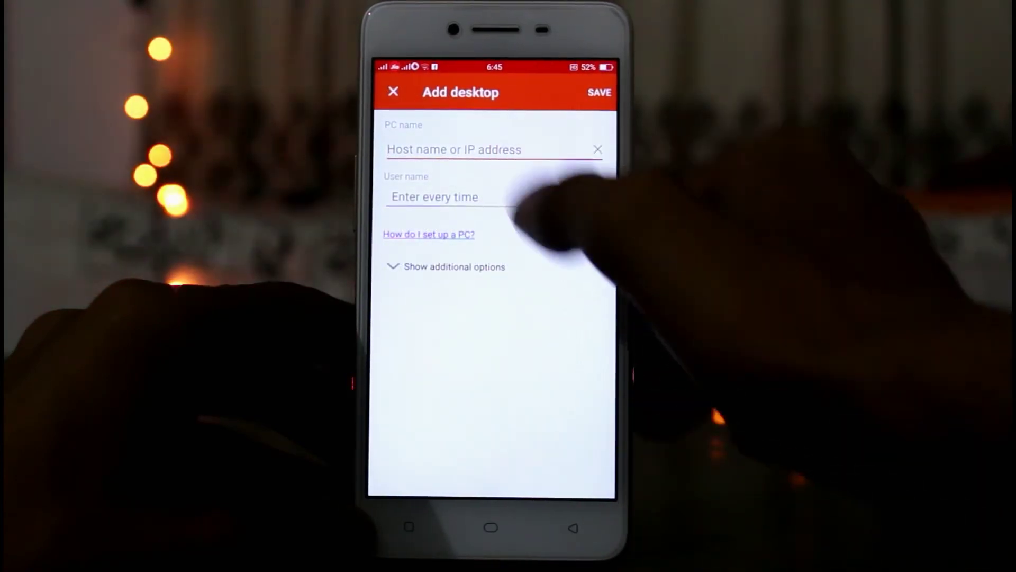
Leave the PC name blank and set the user name to 'Enter every time'
click(454, 149)
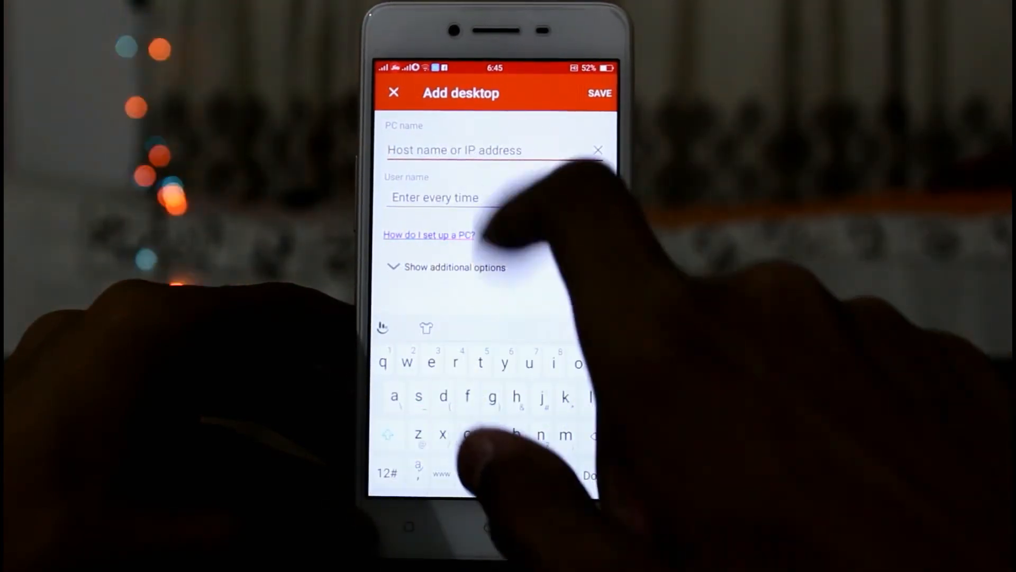
click(443, 197)
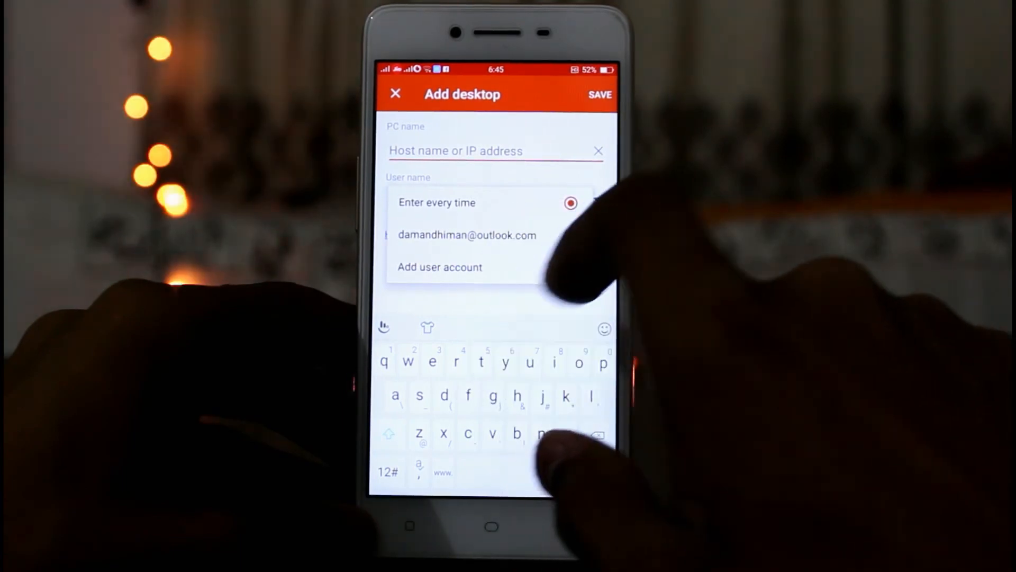
click(600, 95)
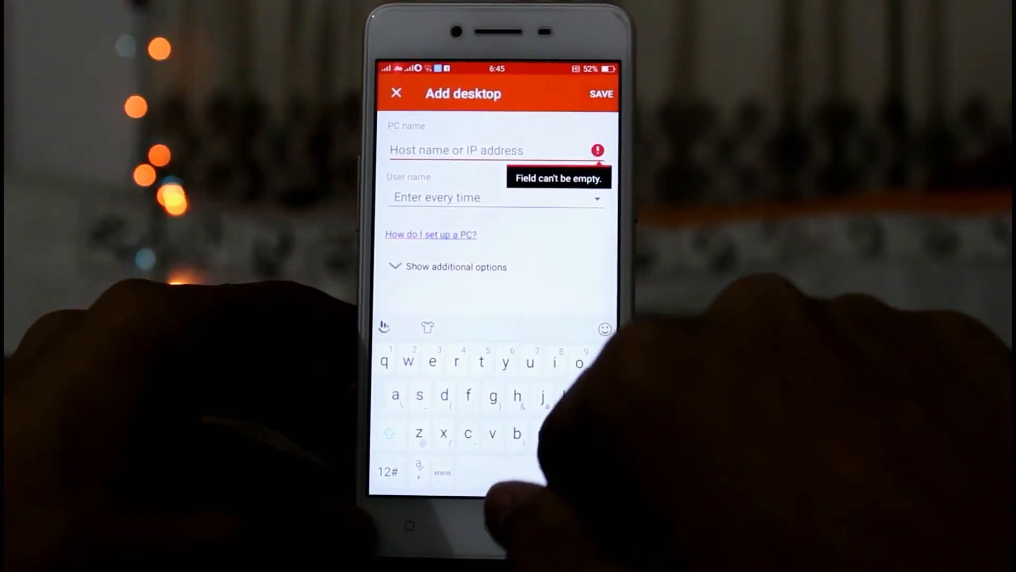